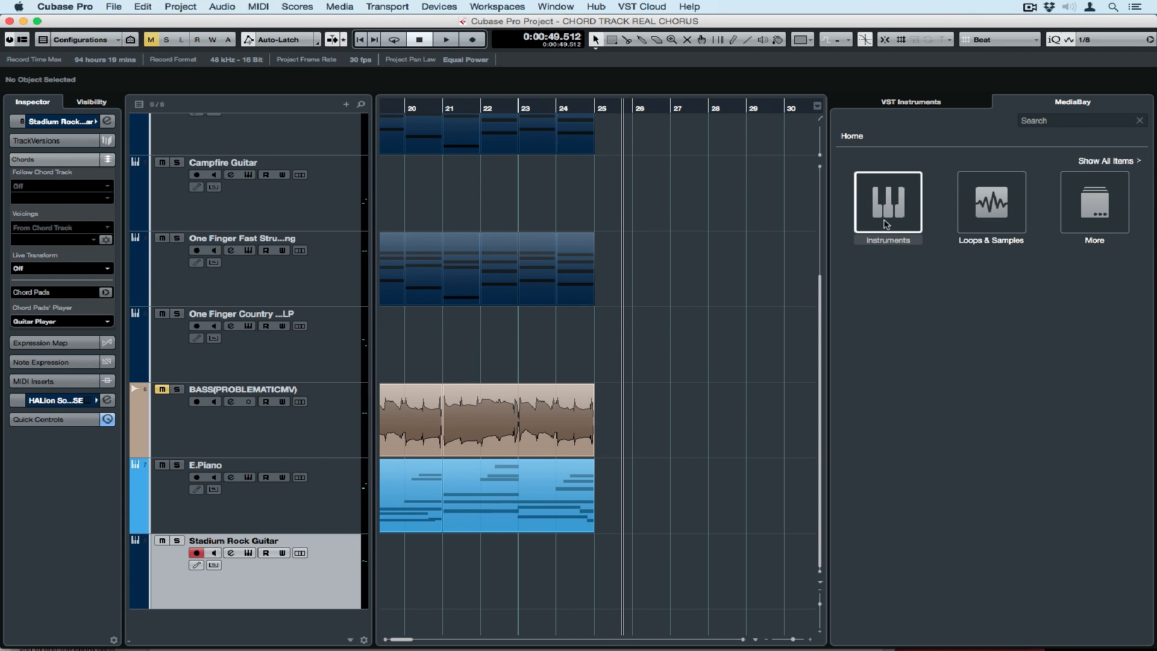
Filter MediaBay instrument presets to E. Bass and load P-bass FW Finger Clean onto a new track
{"action": "left_click", "coordinate": [886, 202]}
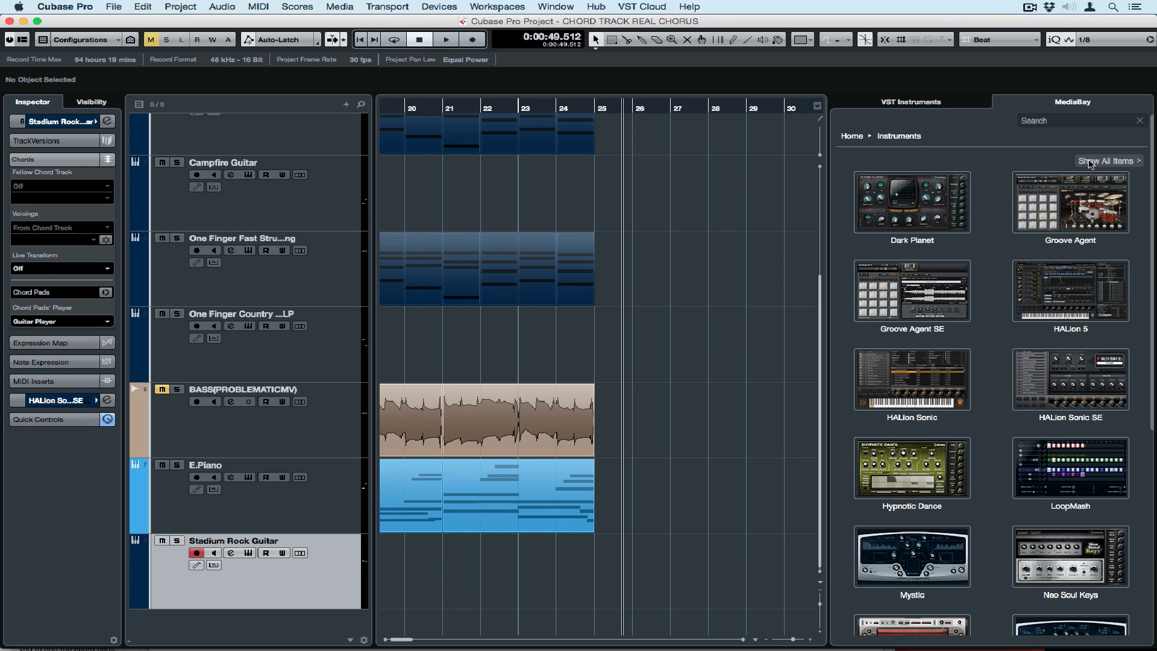
{"action": "left_click", "coordinate": [1107, 160]}
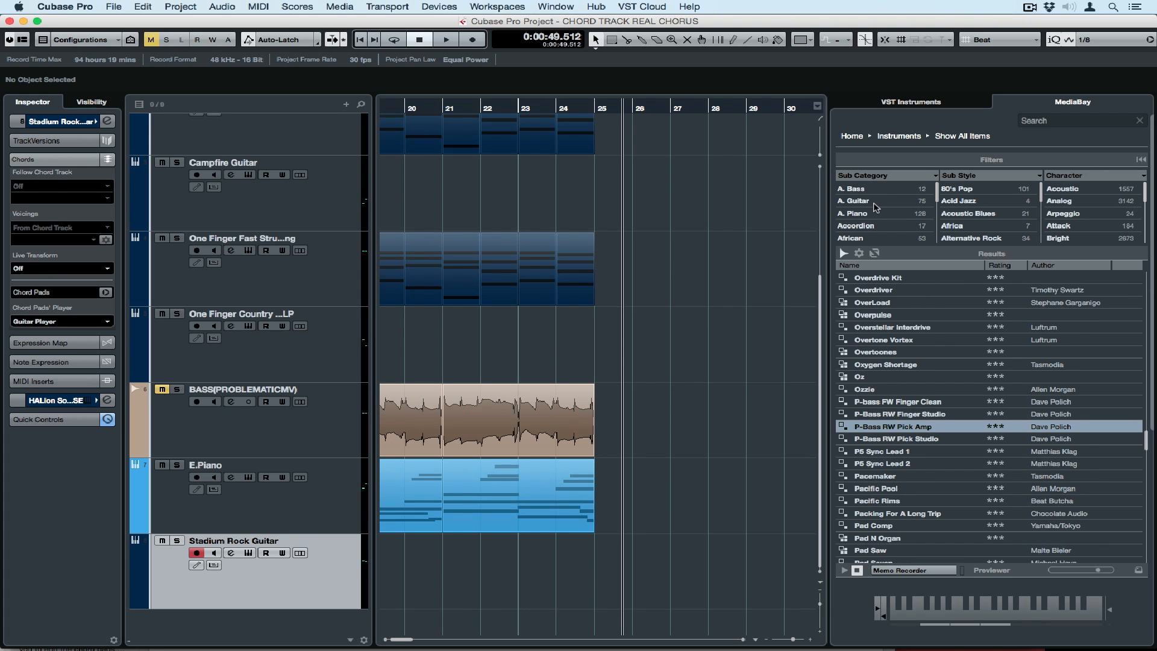
{"action": "scroll", "scroll_direction": "down", "scroll_amount": 3}
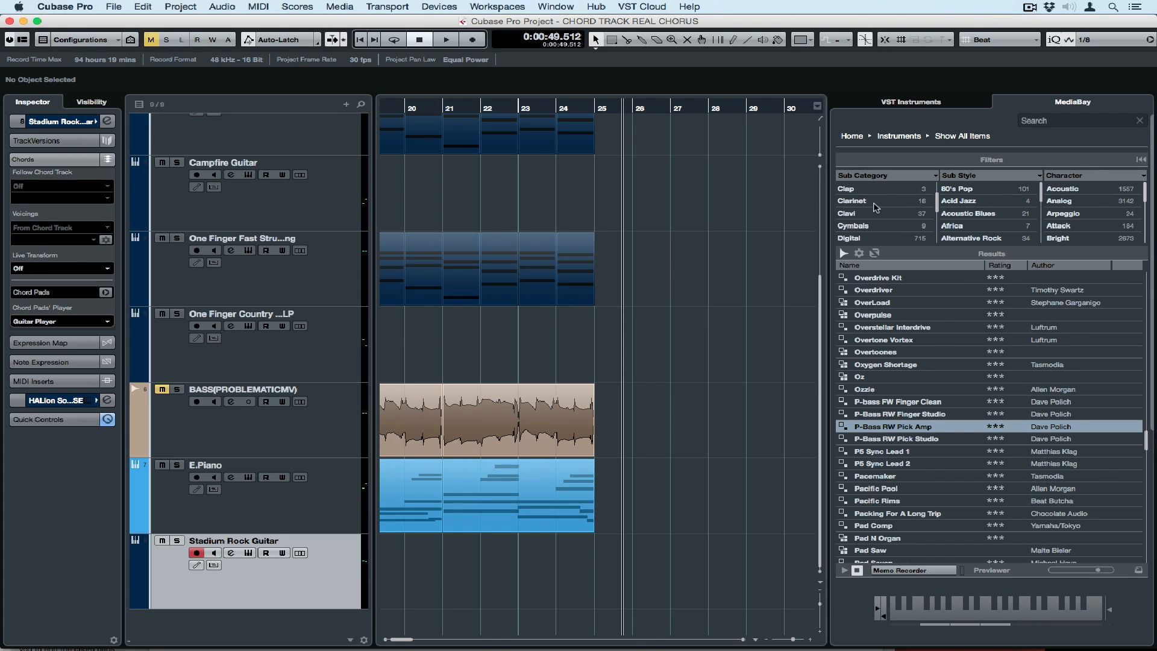
{"action": "left_click", "coordinate": [858, 237]}
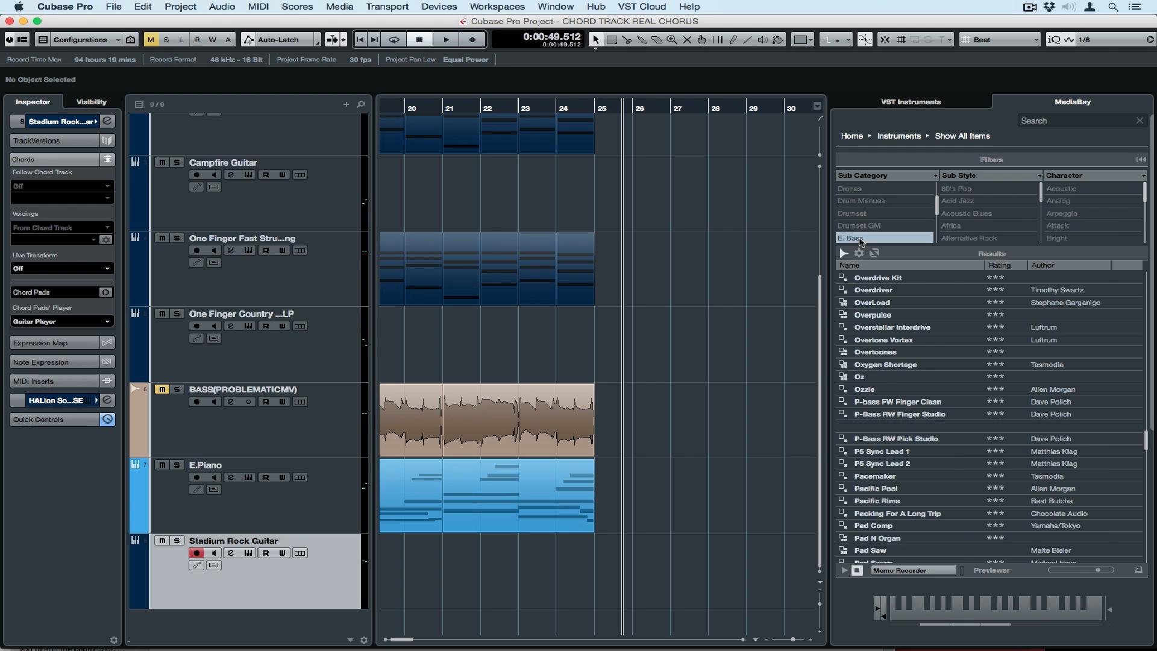
{"action": "left_click", "coordinate": [858, 238]}
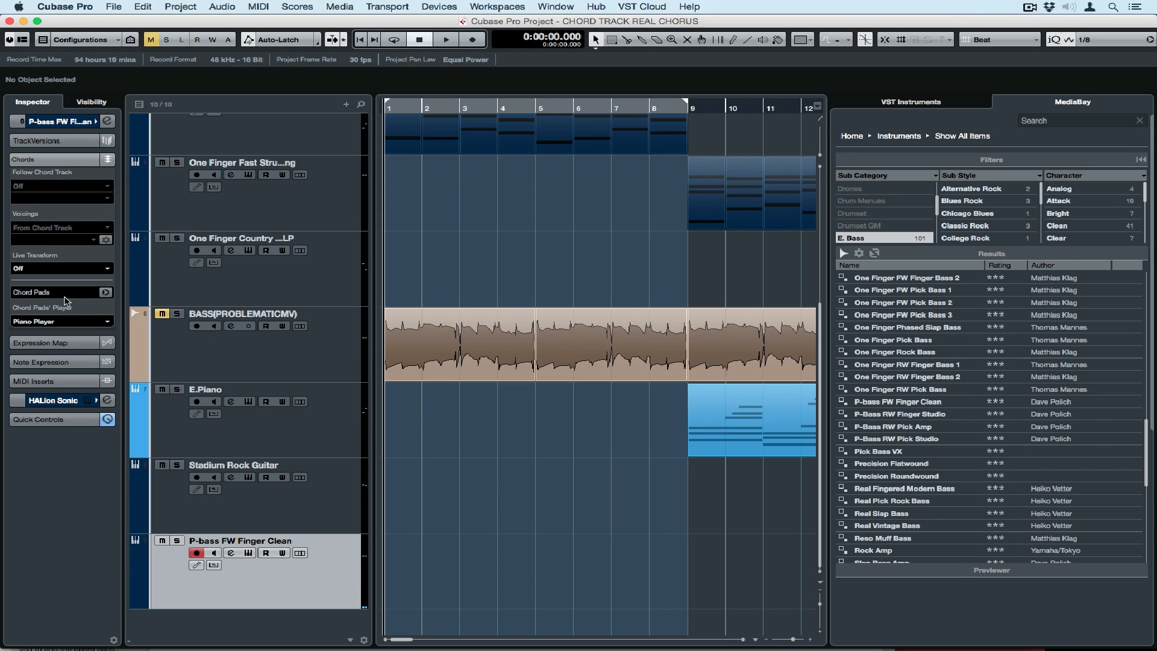
Change the Live Transform choice in the Inspector for the new bass track
{"action": "left_click", "coordinate": [60, 268]}
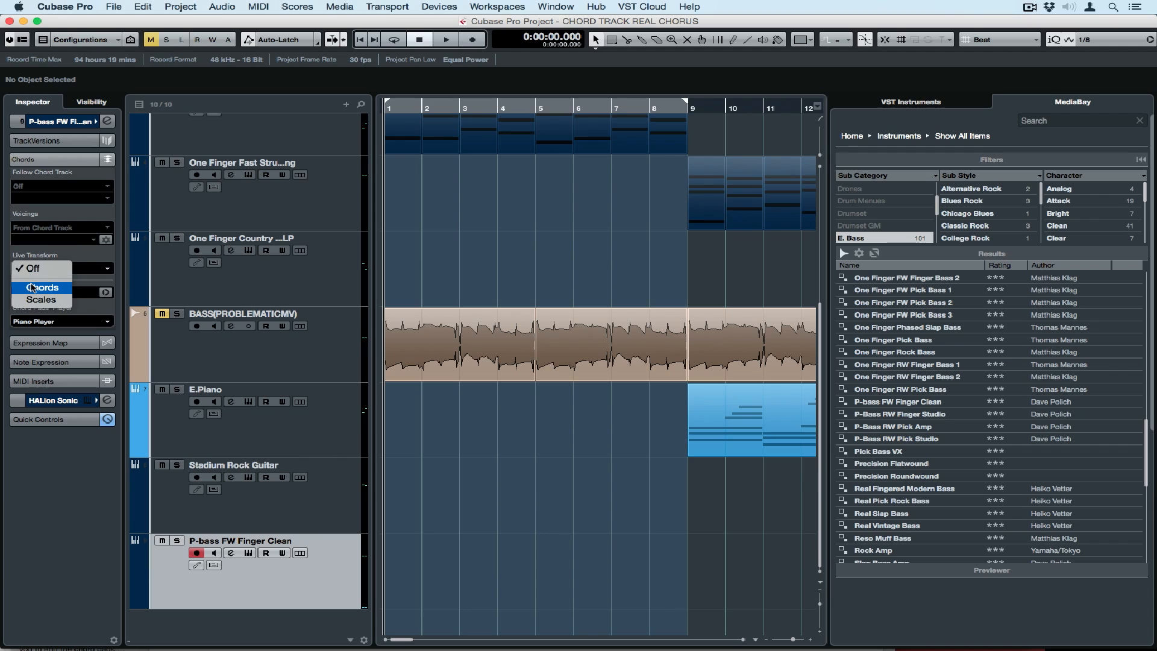
{"action": "left_click", "coordinate": [40, 287]}
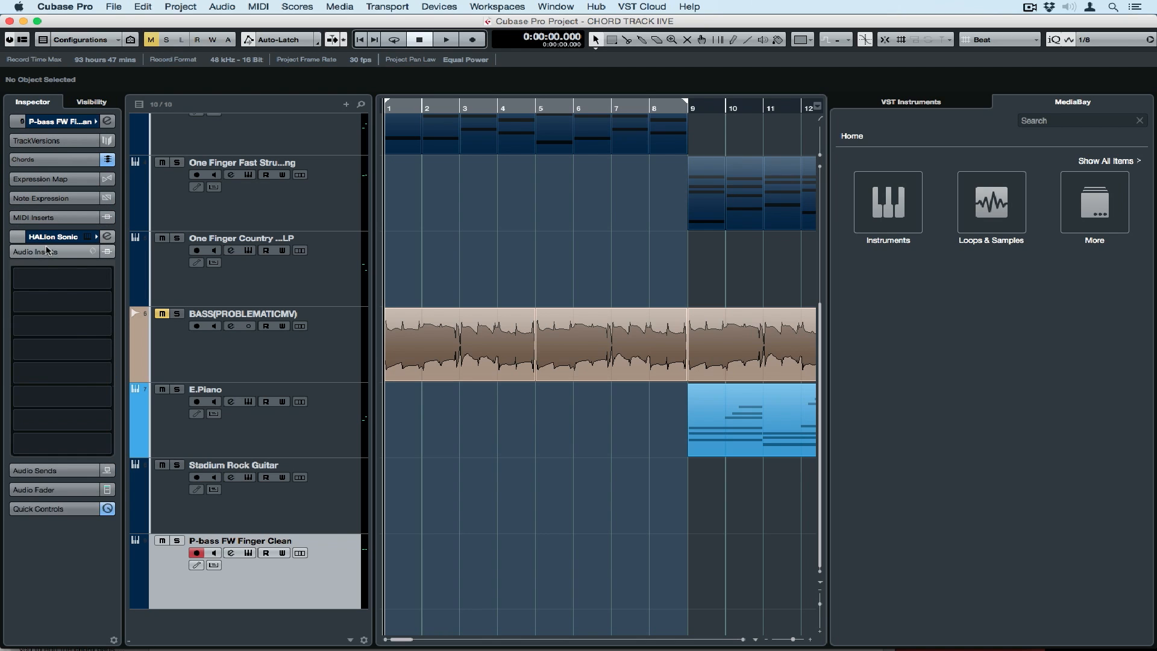
Insert a VST Bass Amp effect on the P-bass track via an 'vst' search, then close its editor
{"action": "left_click", "coordinate": [59, 262]}
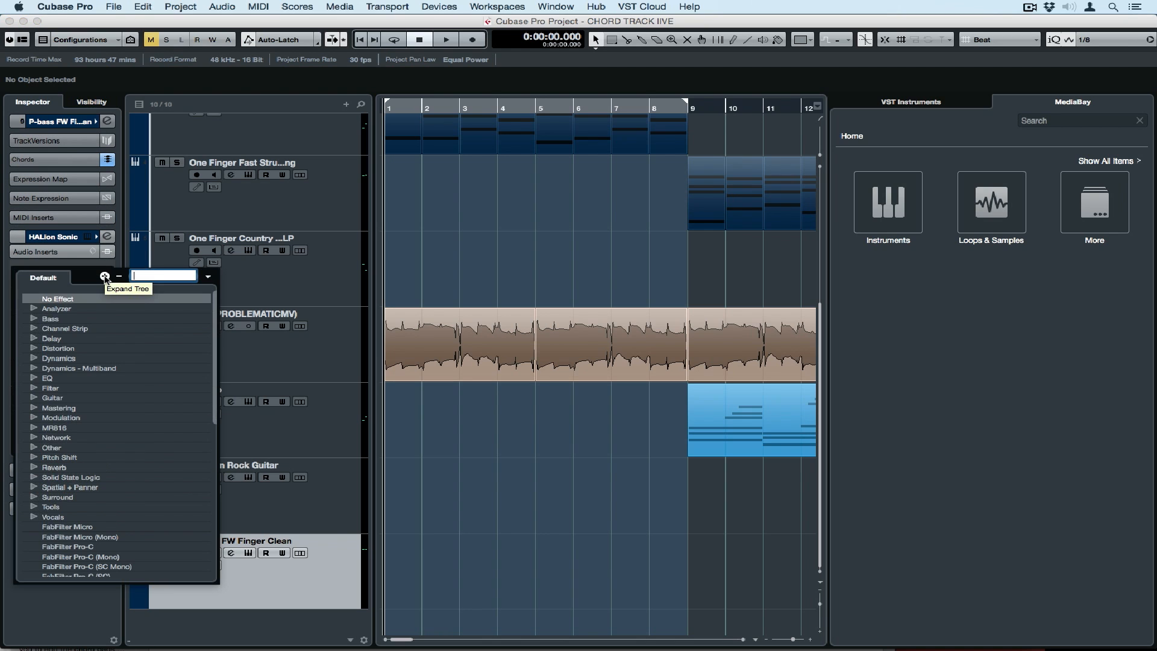
{"action": "type", "text": "vst"}
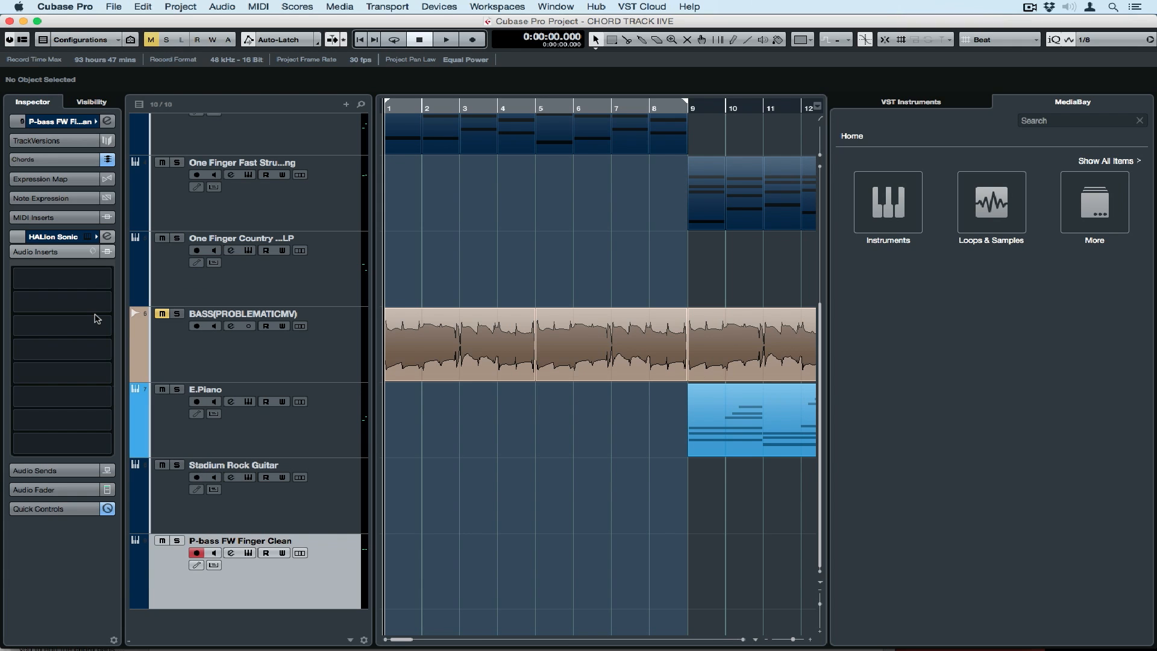
{"action": "left_click", "coordinate": [56, 285]}
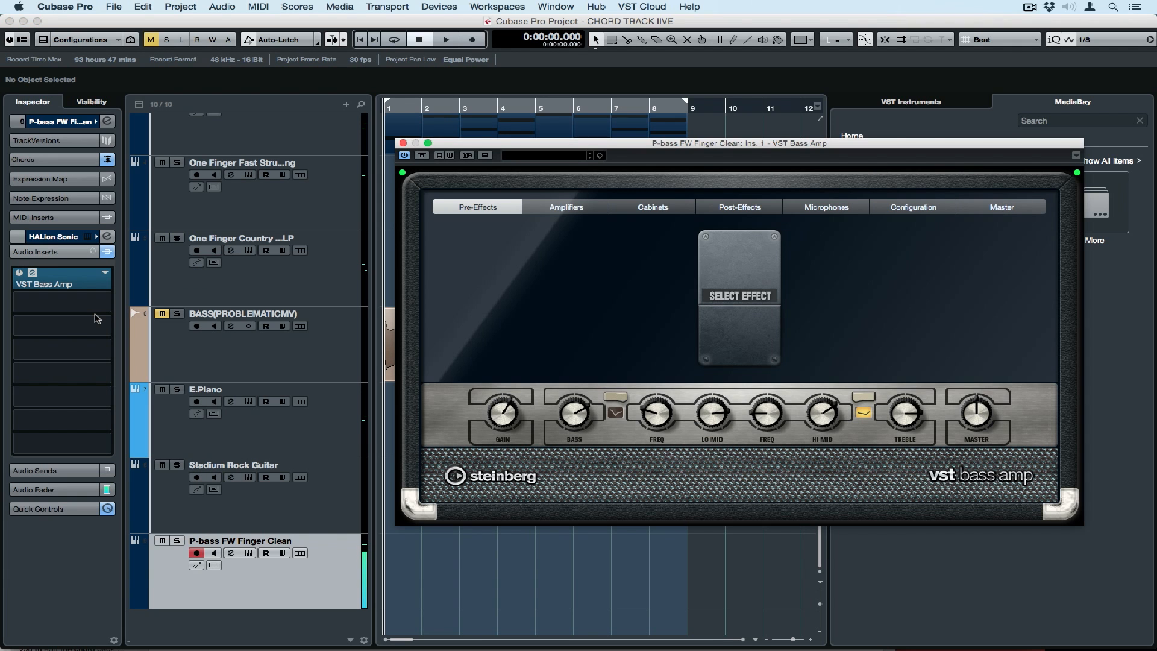
{"action": "left_click", "coordinate": [565, 206]}
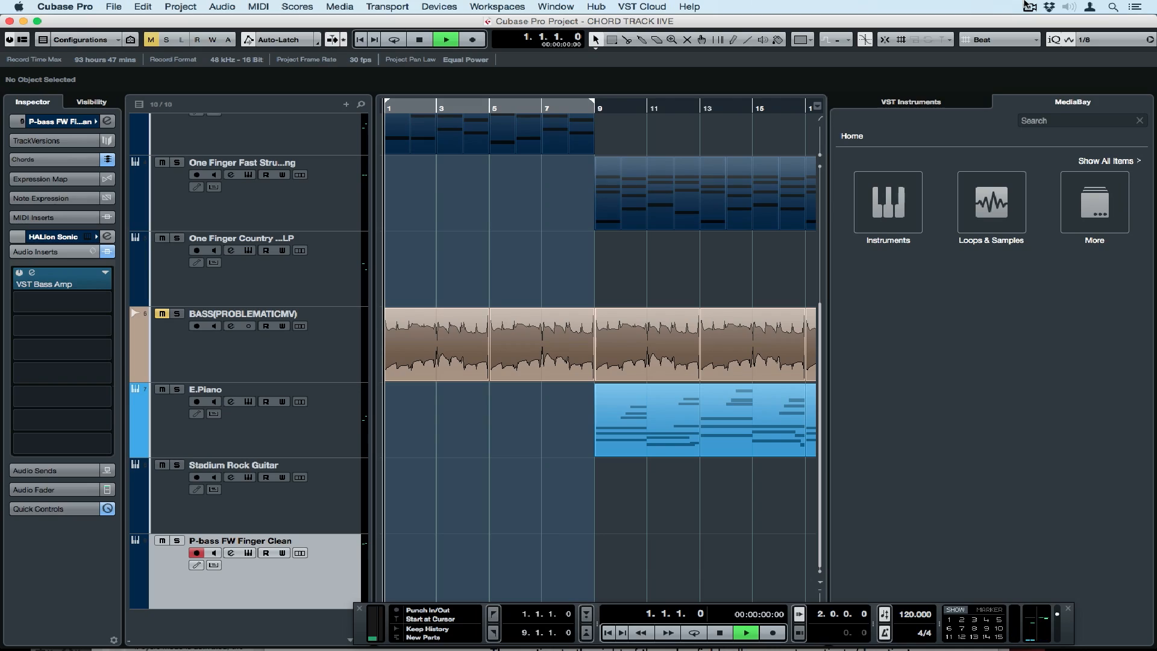
Record the MIDI bass line on the P-bass FW Finger Clean track from the transport bar
{"action": "left_click", "coordinate": [472, 39]}
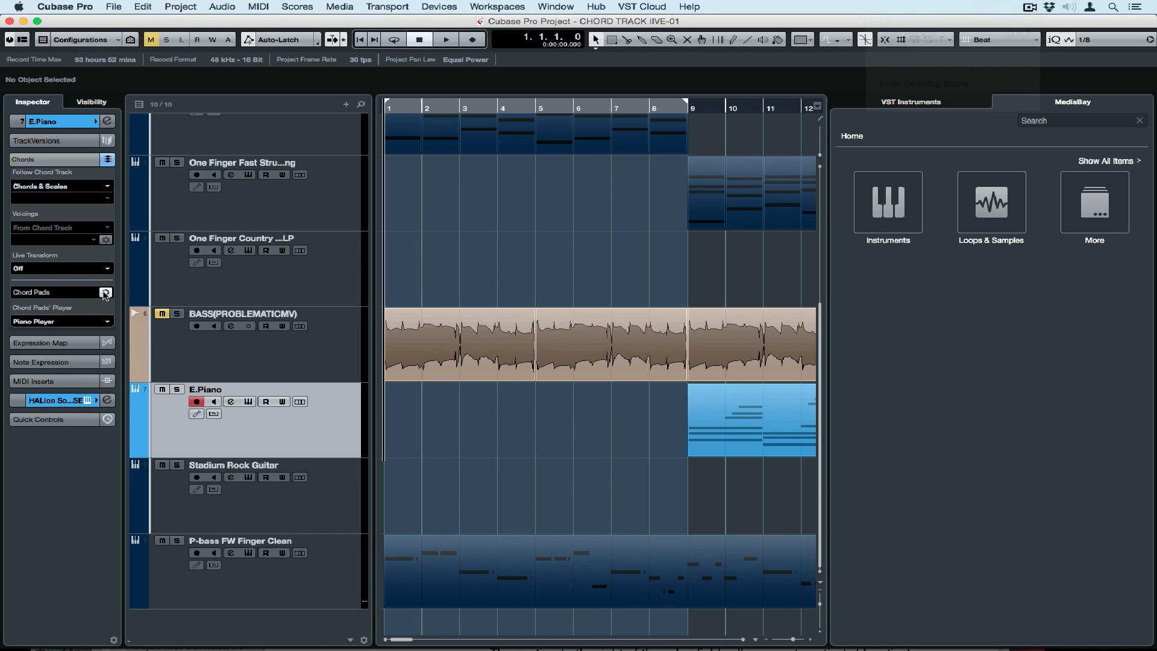
Show the E.Piano chord pads, try Live Transform set to Chords during playback, then switch it back off
{"action": "left_click", "coordinate": [106, 291]}
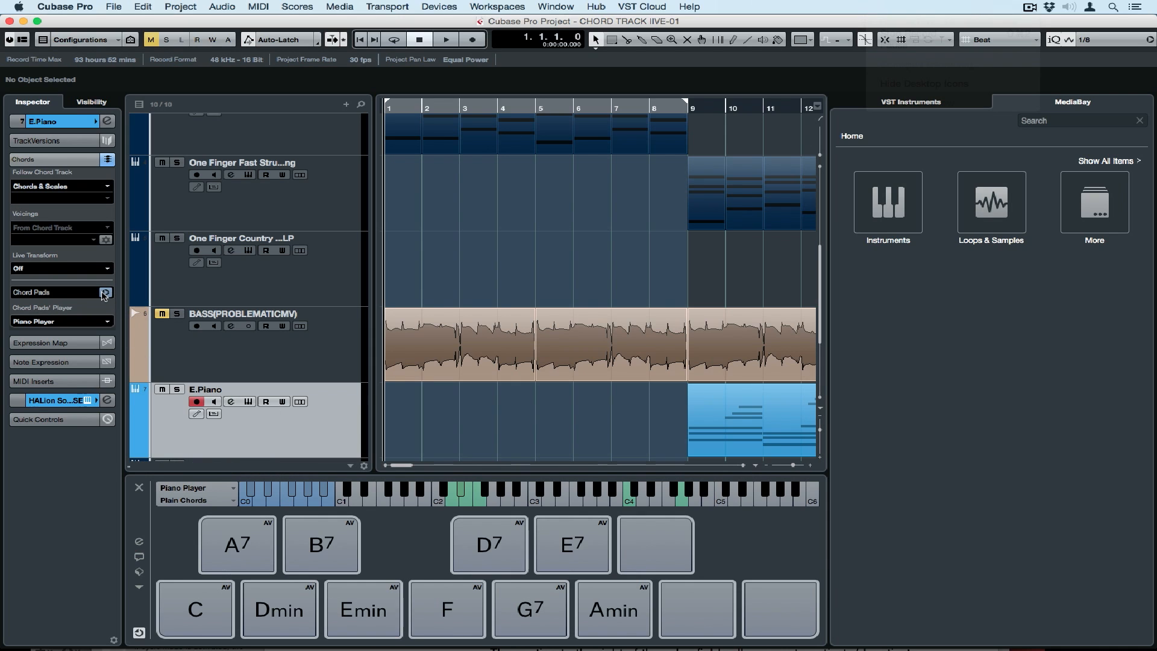
{"action": "left_click", "coordinate": [59, 267]}
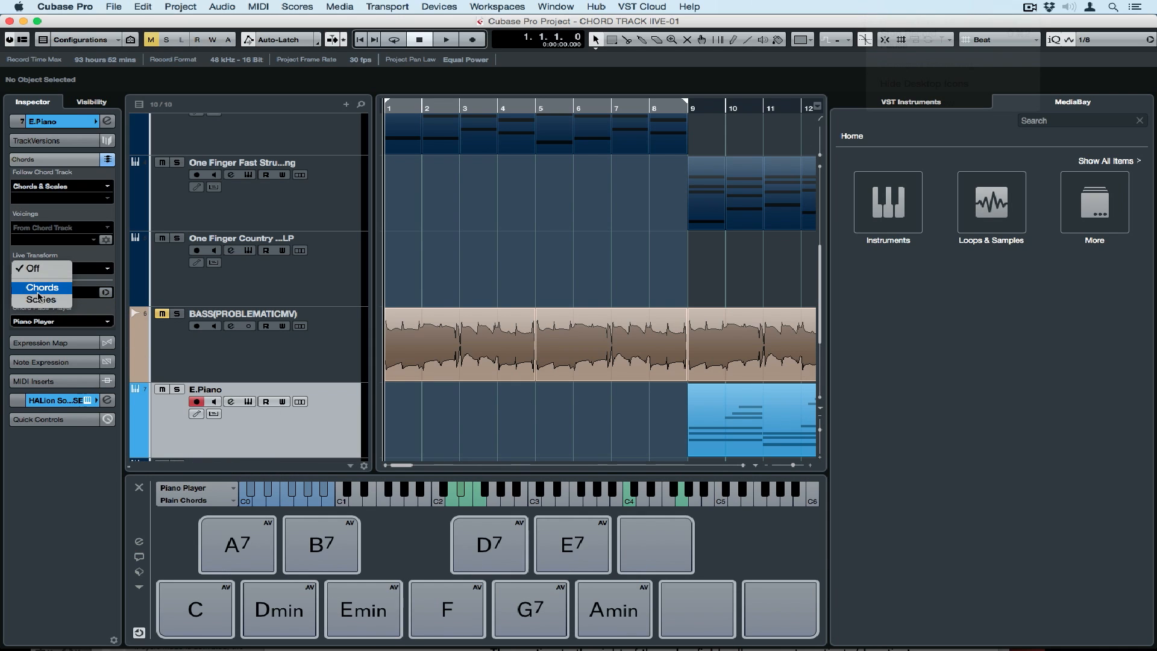
{"action": "left_click", "coordinate": [42, 287]}
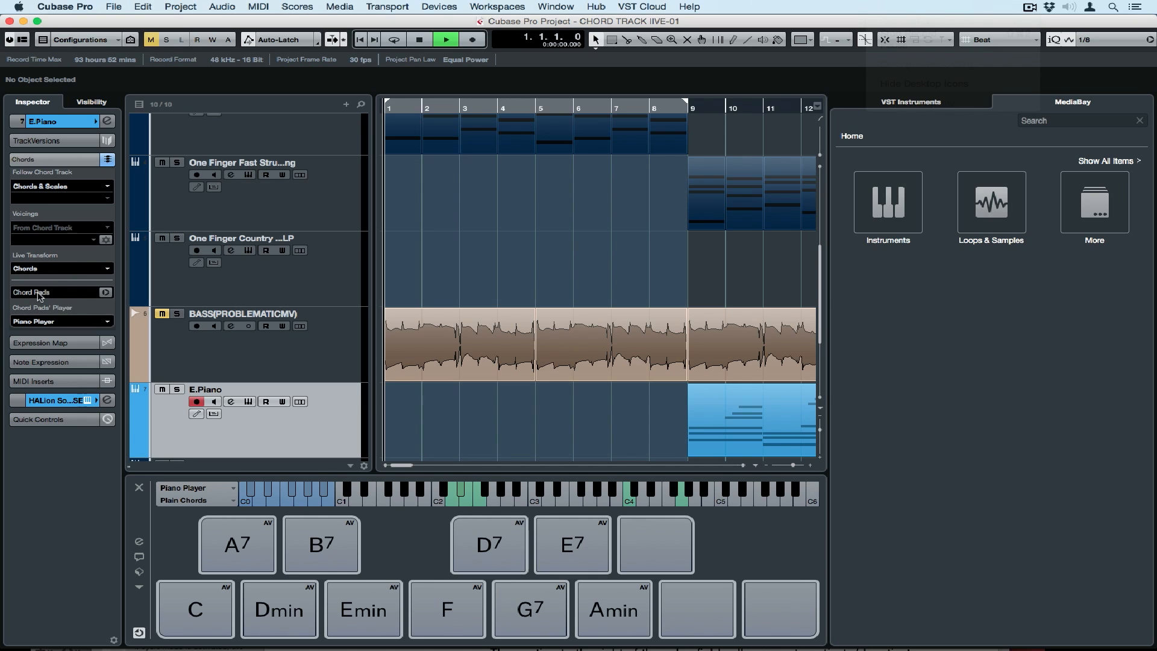
{"action": "left_click", "coordinate": [420, 38]}
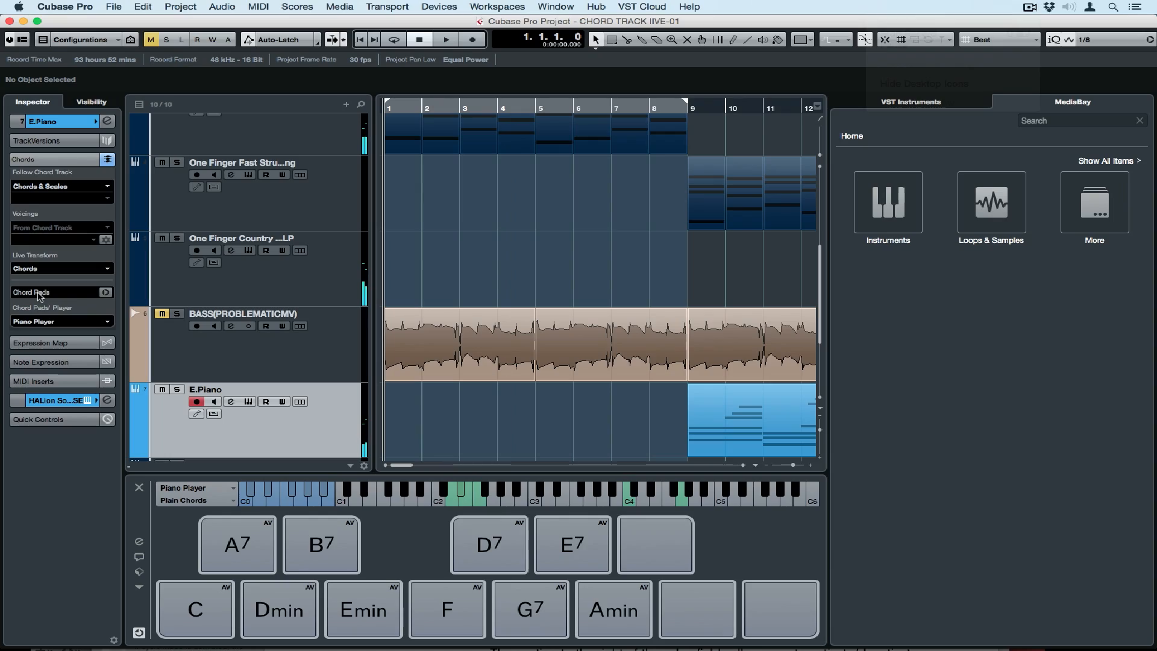
{"action": "left_click", "coordinate": [61, 268]}
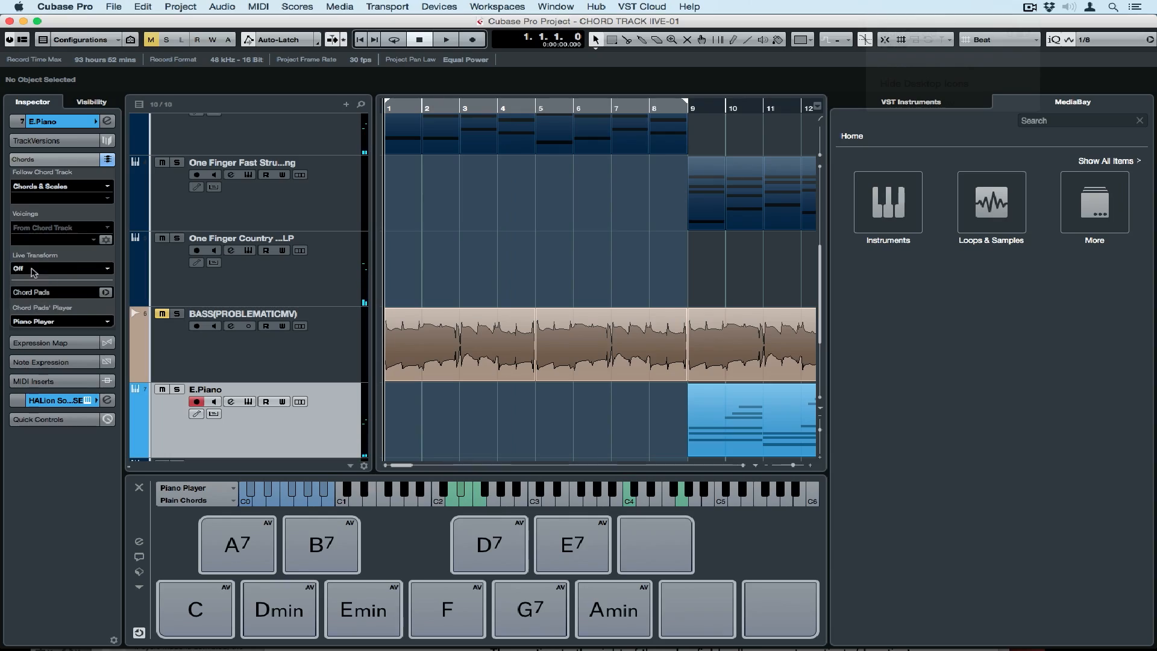
Audition the A7 and B7 pads, then assign all pads from the chord track, confirming the replacement
{"action": "left_click", "coordinate": [236, 545]}
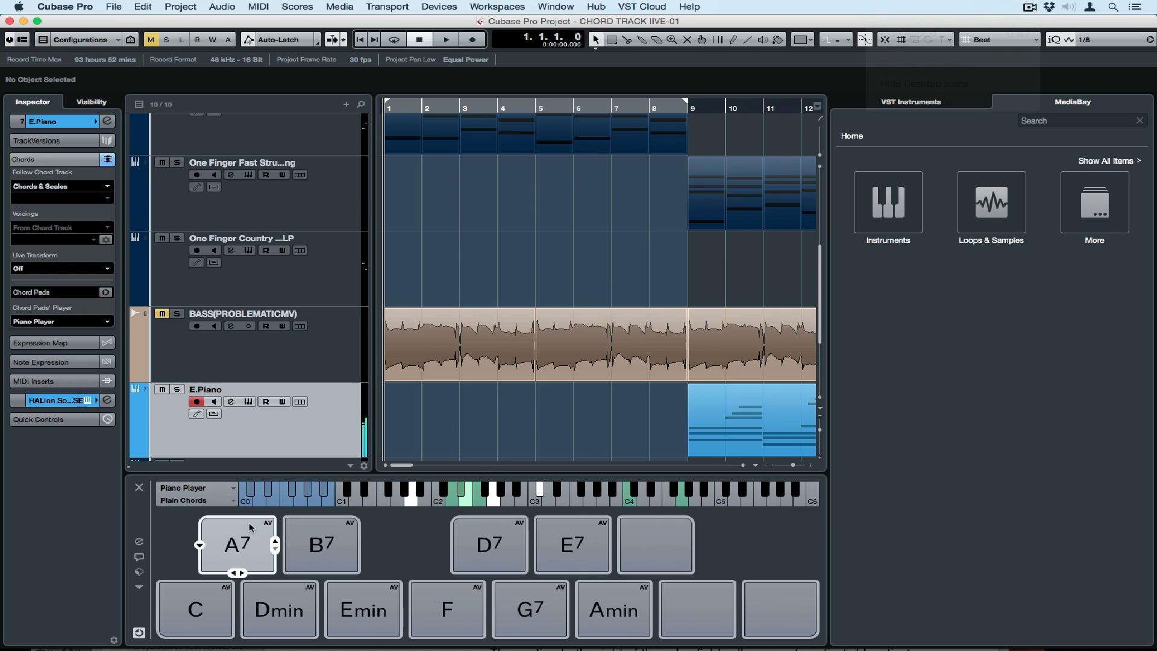
{"action": "left_click", "coordinate": [321, 543]}
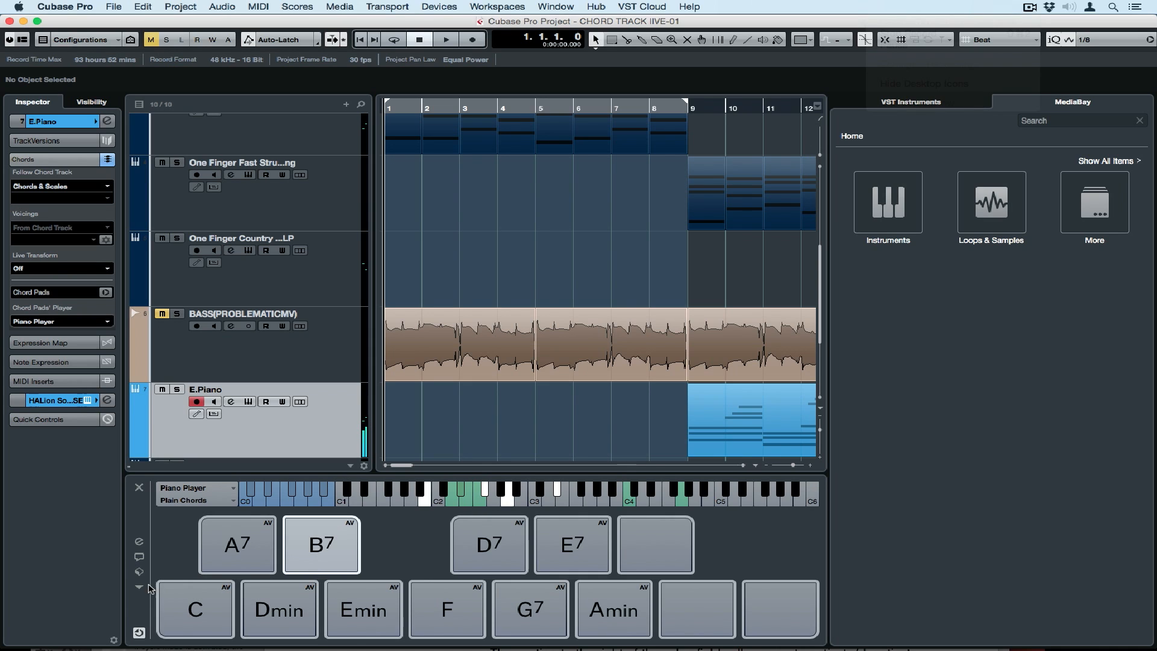
{"action": "left_click", "coordinate": [139, 588]}
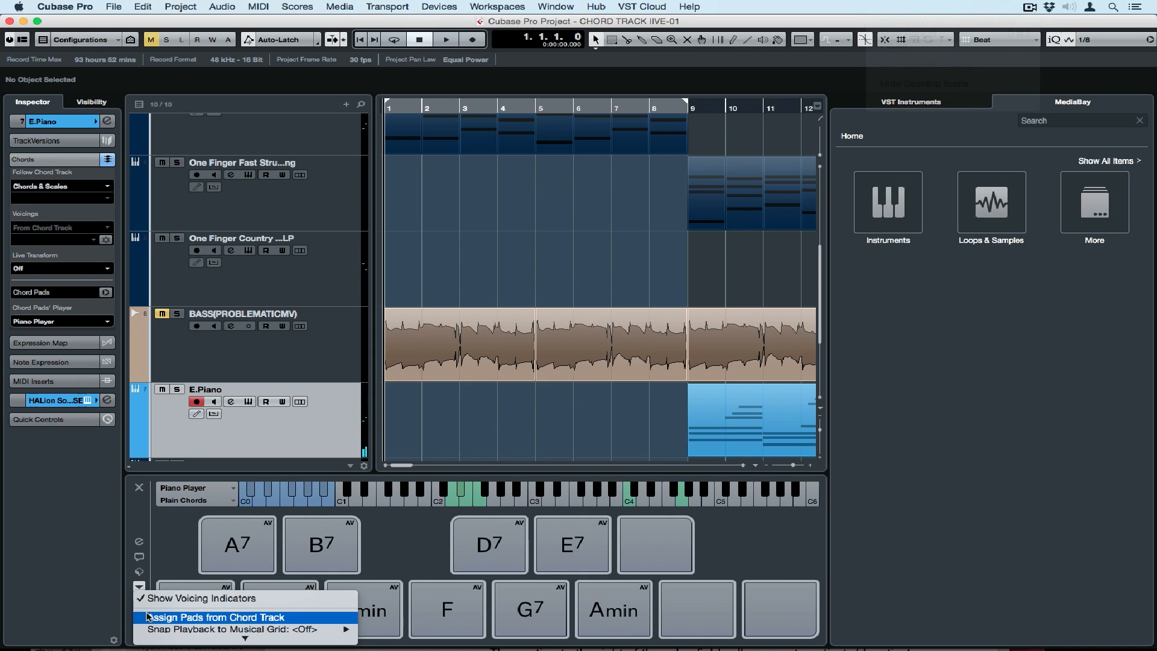
{"action": "left_click", "coordinate": [214, 617]}
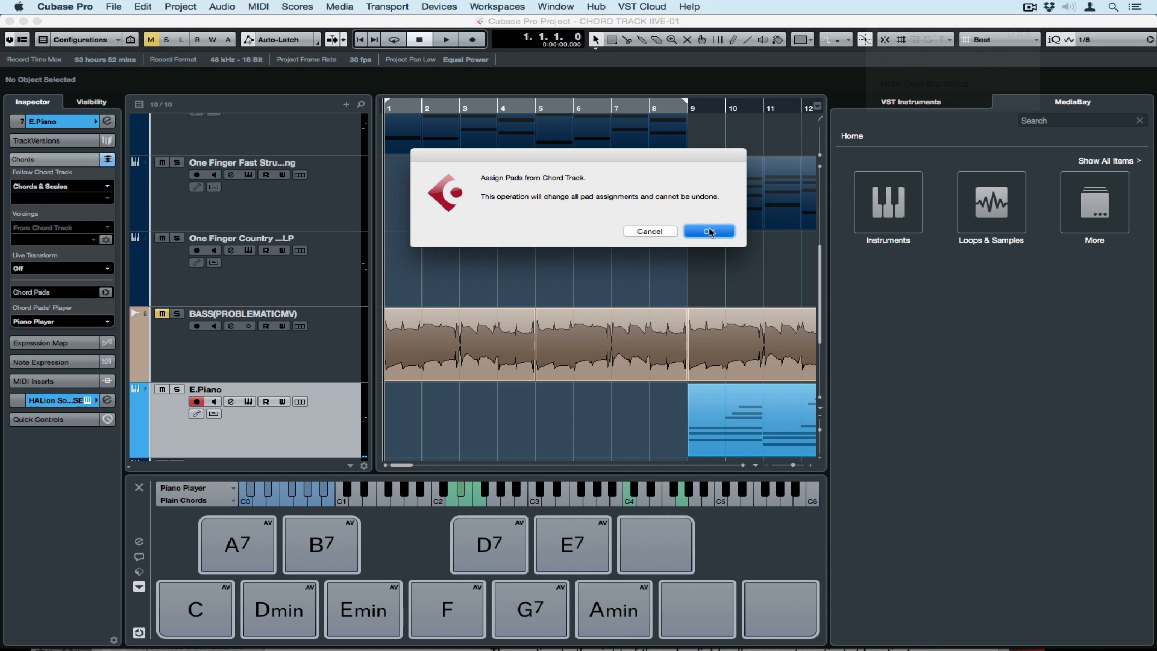
{"action": "left_click", "coordinate": [707, 232]}
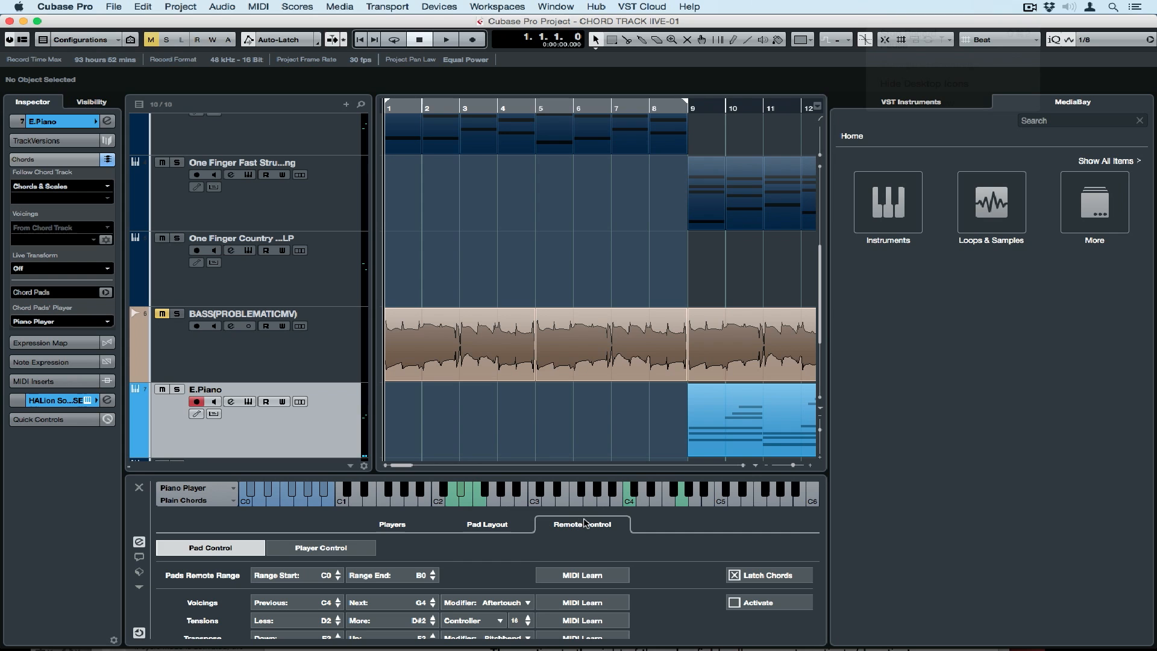
MIDI-learn the pad trigger range start to C1 from the keyboard, return to the pads and play them
{"action": "left_click", "coordinate": [580, 574]}
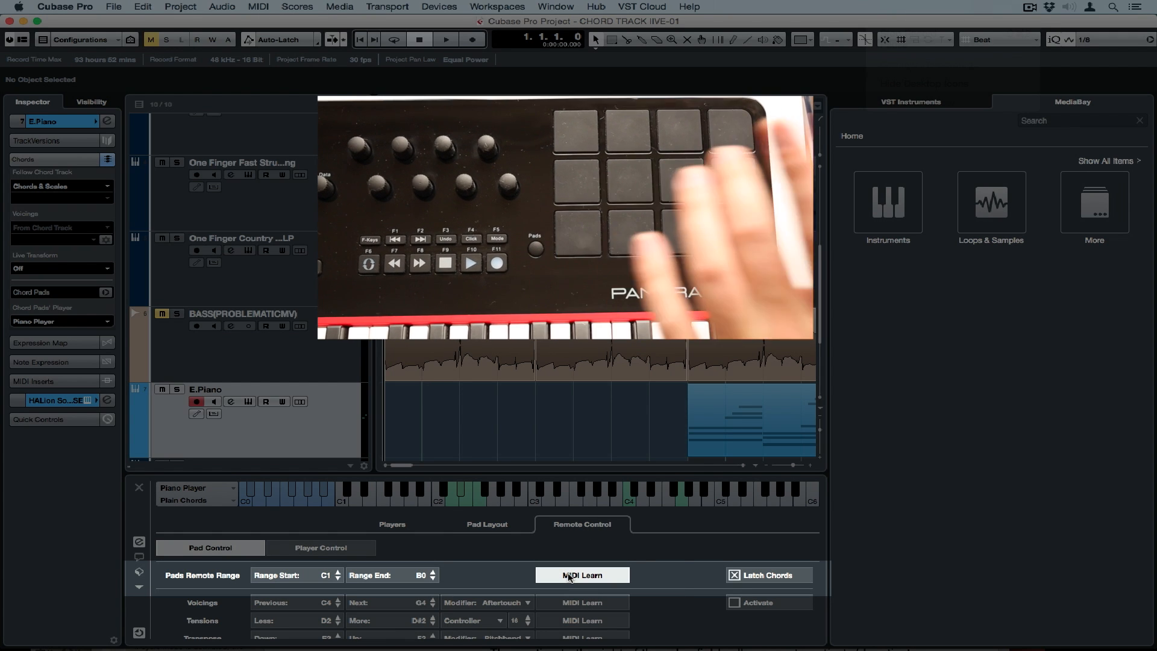
{"action": "left_click", "coordinate": [581, 575]}
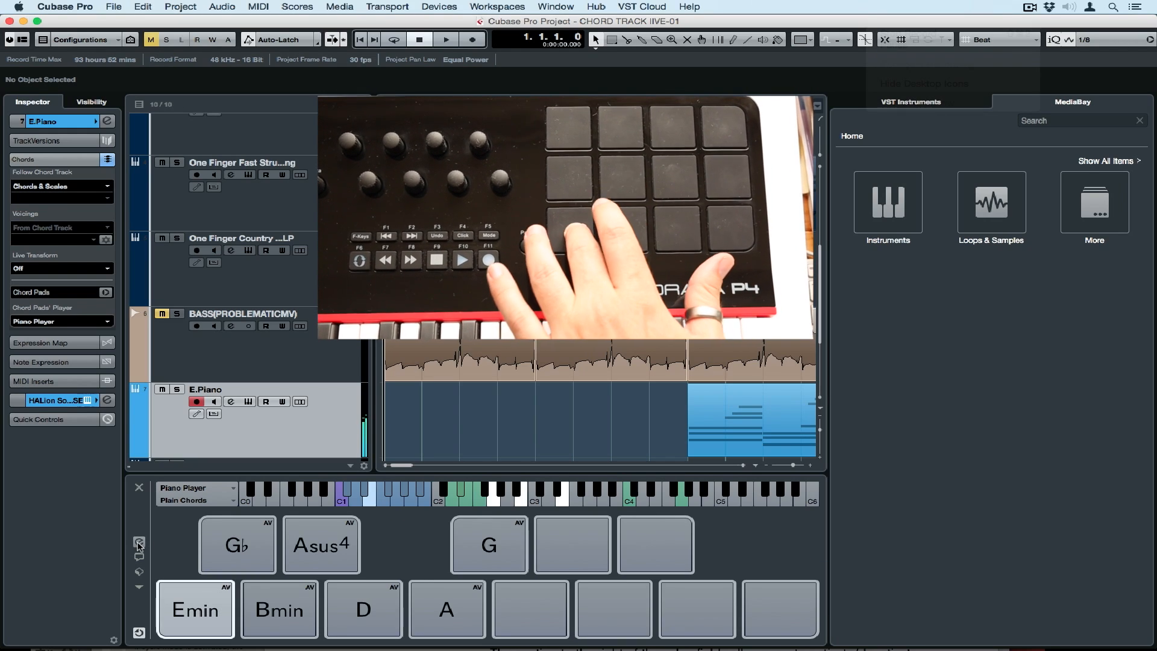
{"action": "left_click", "coordinate": [237, 545]}
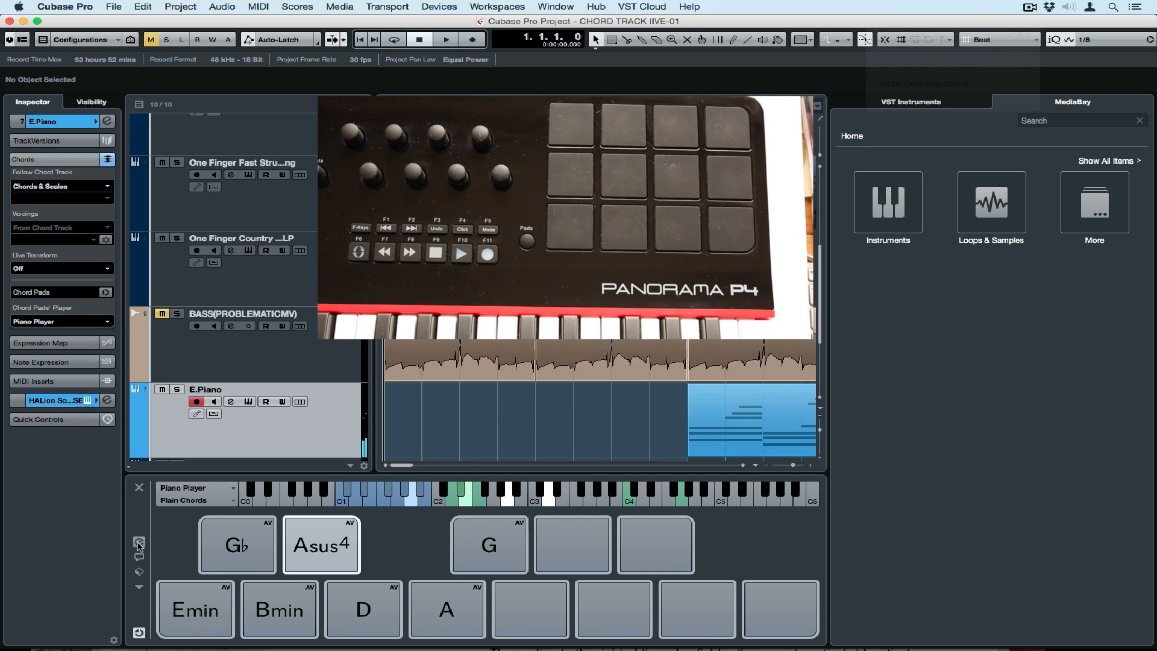
{"action": "left_click", "coordinate": [446, 38]}
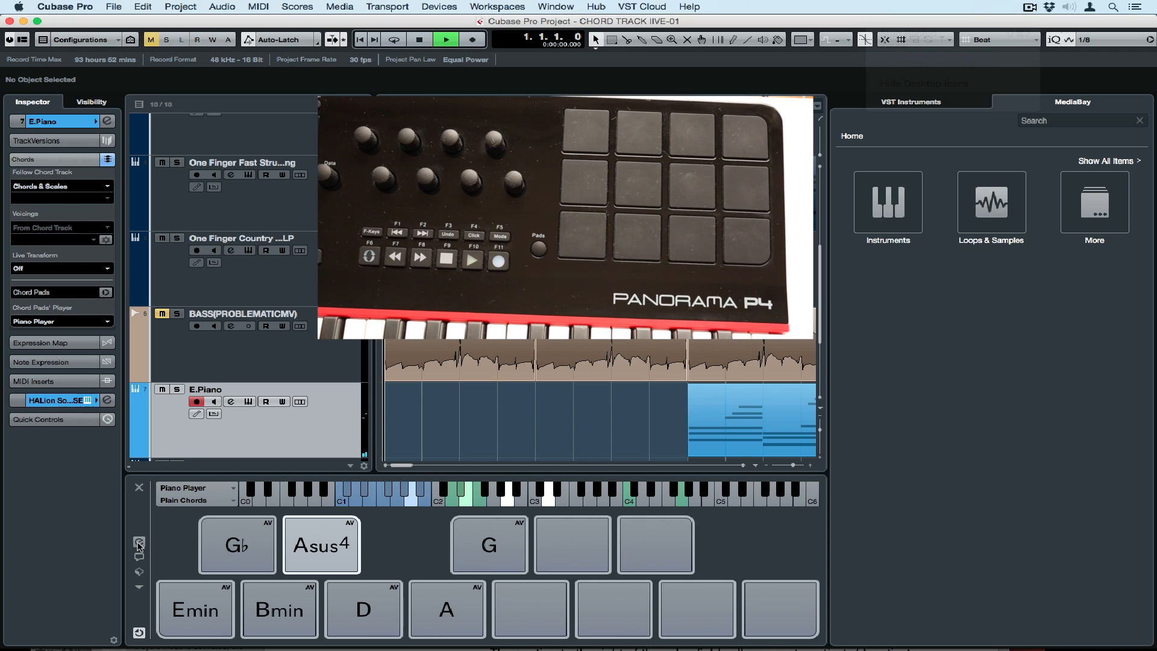